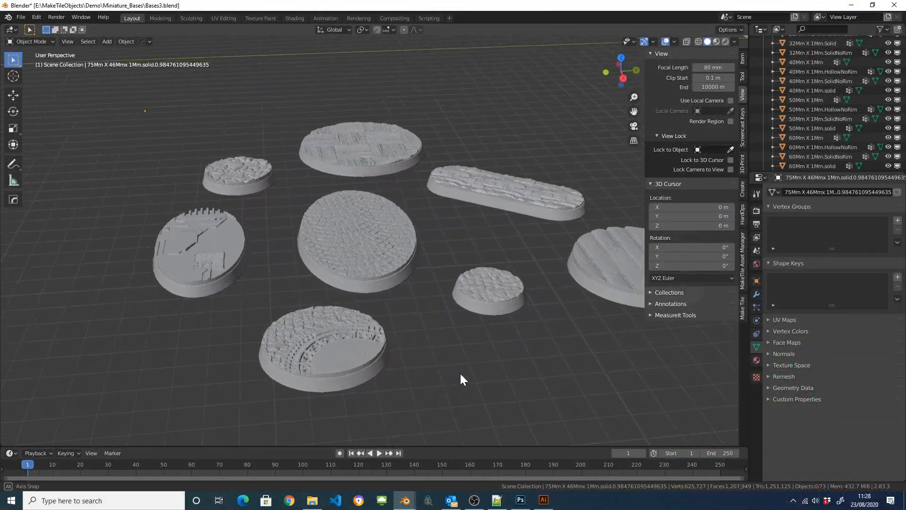
Select the large oval disc, convert it to MakeTile and apply Floor Tiles
left_click_drag(462, 379, 387, 379)
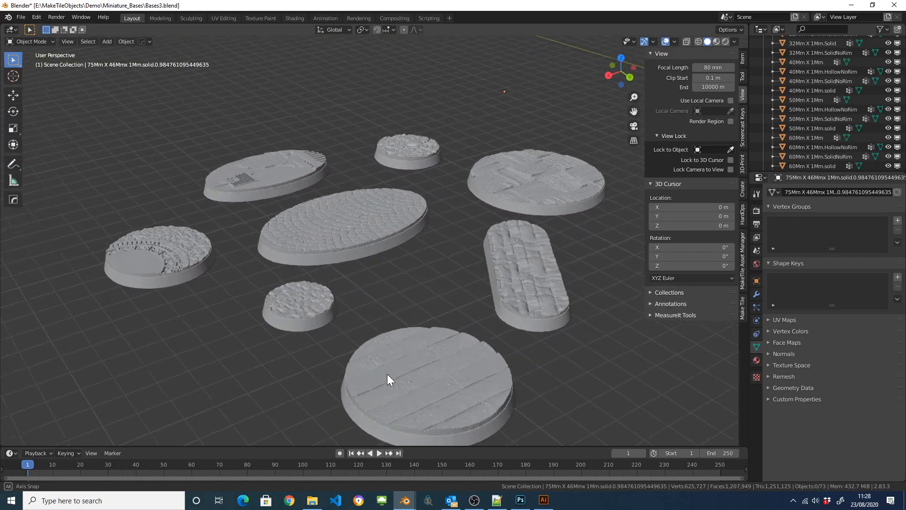
left_click_drag(387, 379, 312, 383)
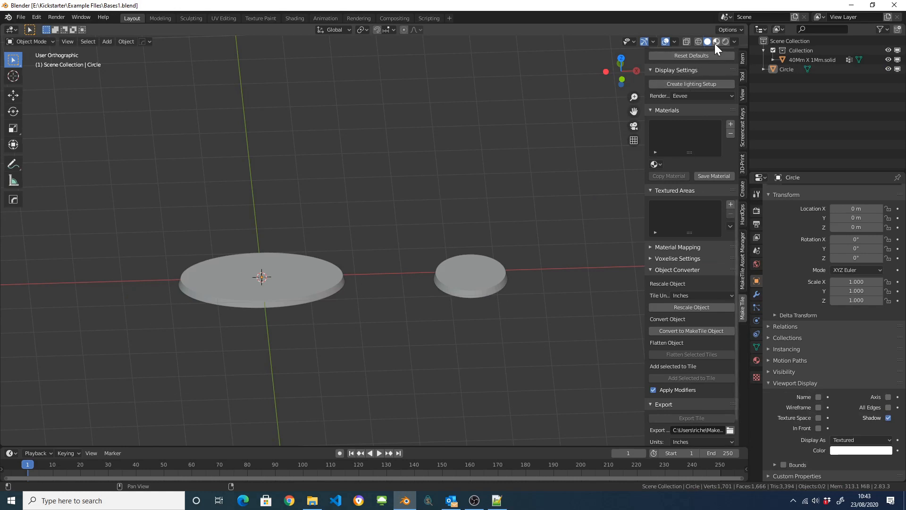
left_click(261, 282)
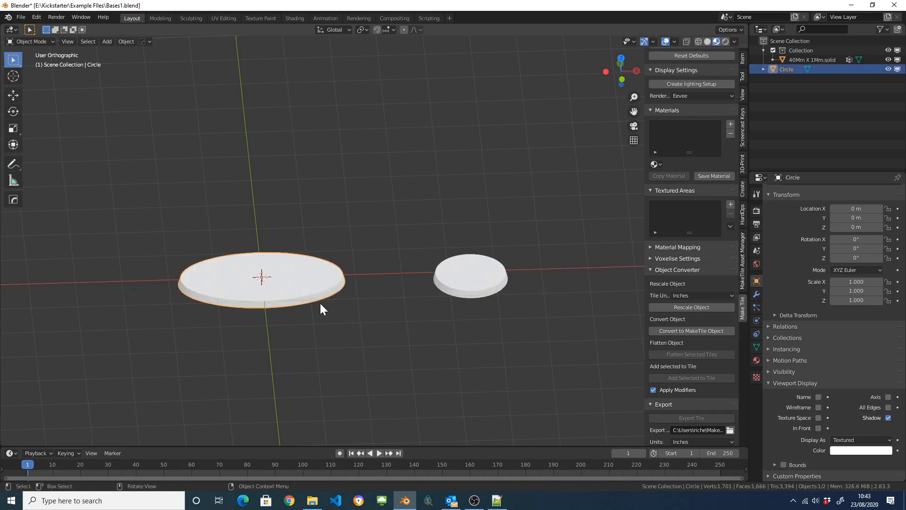
key("Tab")
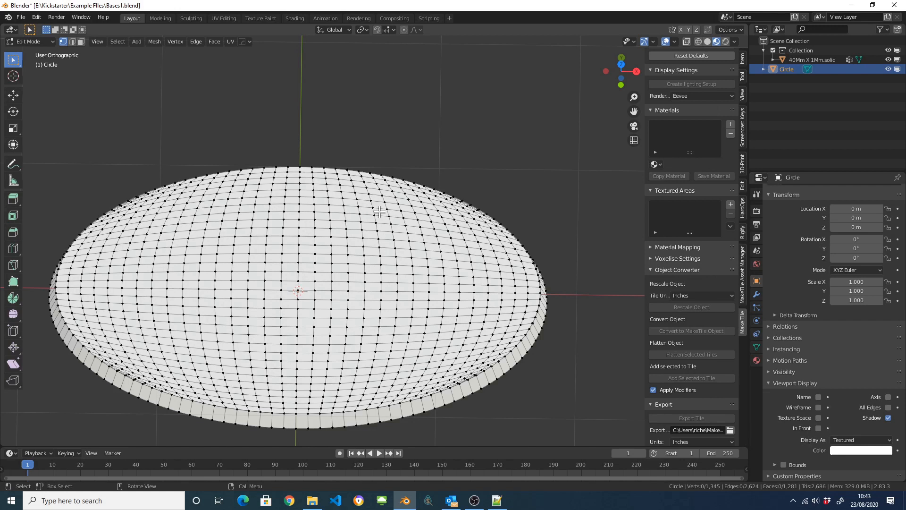
mouse_move(482, 190)
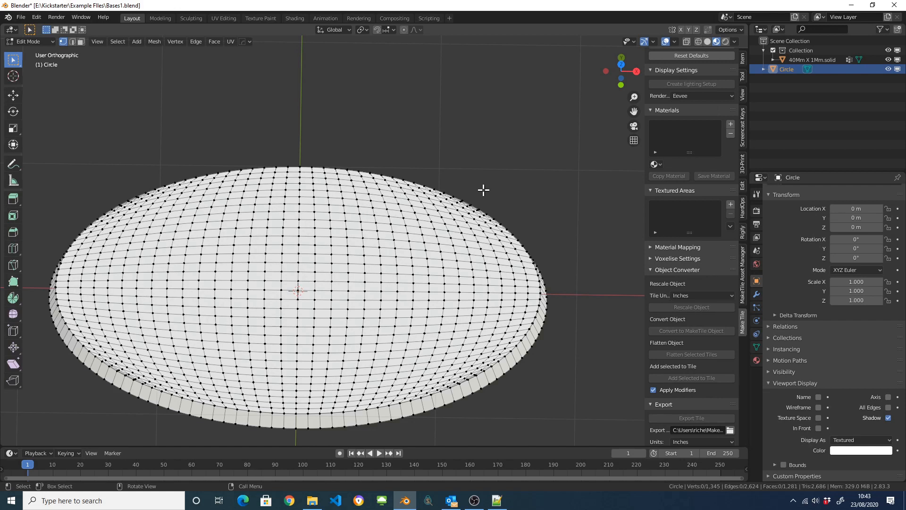
mouse_move(394, 203)
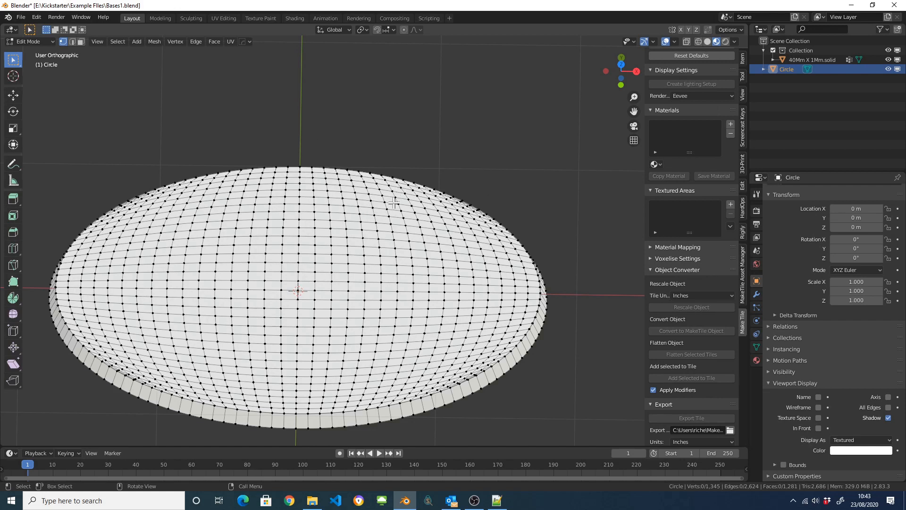
mouse_move(461, 280)
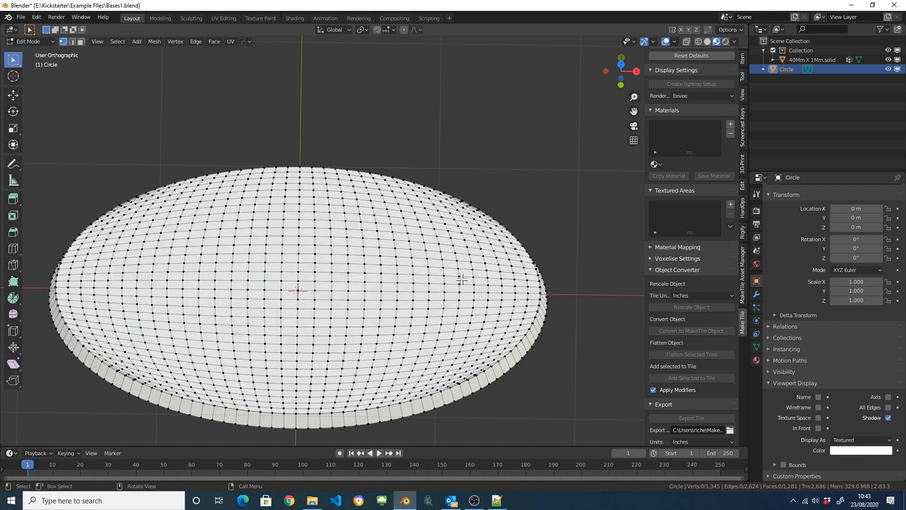
mouse_move(368, 260)
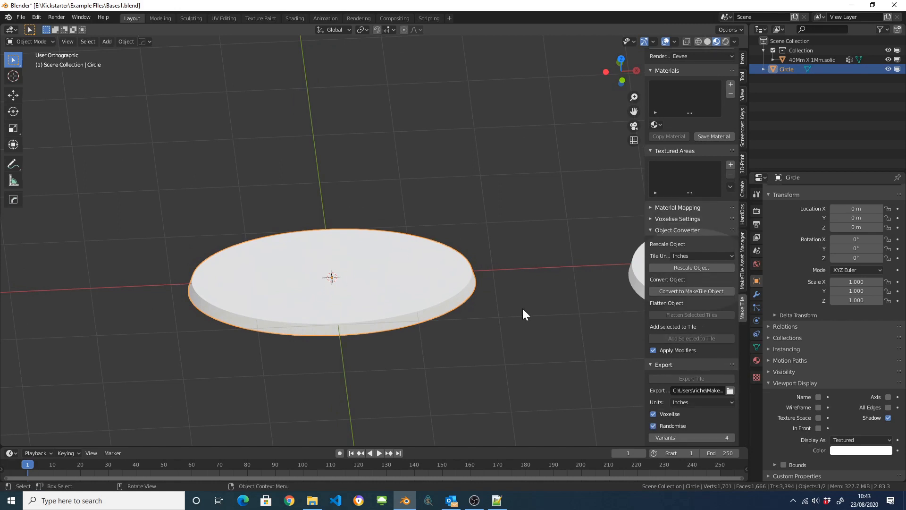
left_click(692, 291)
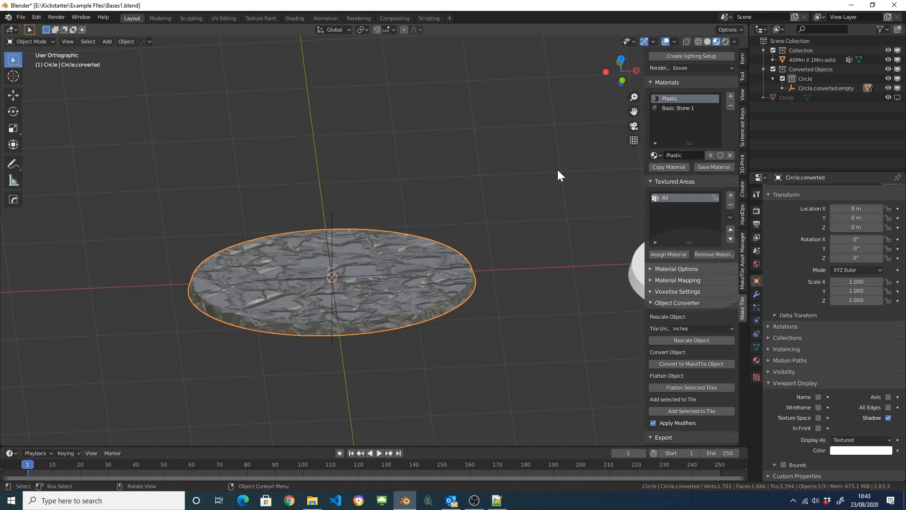
left_click(678, 107)
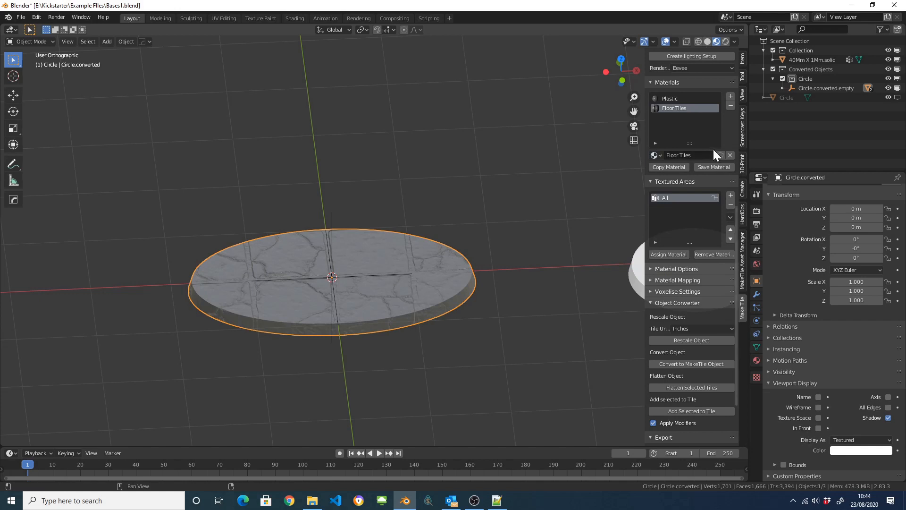
mouse_move(370, 318)
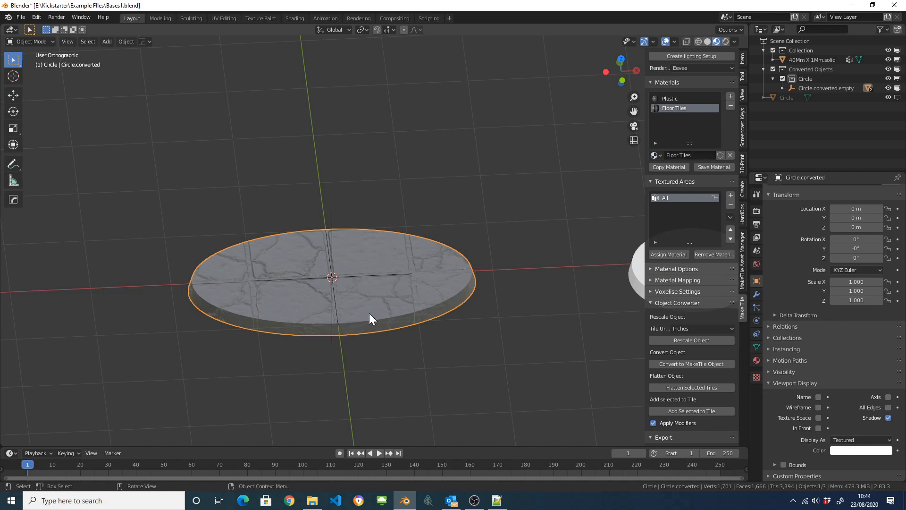
mouse_move(410, 294)
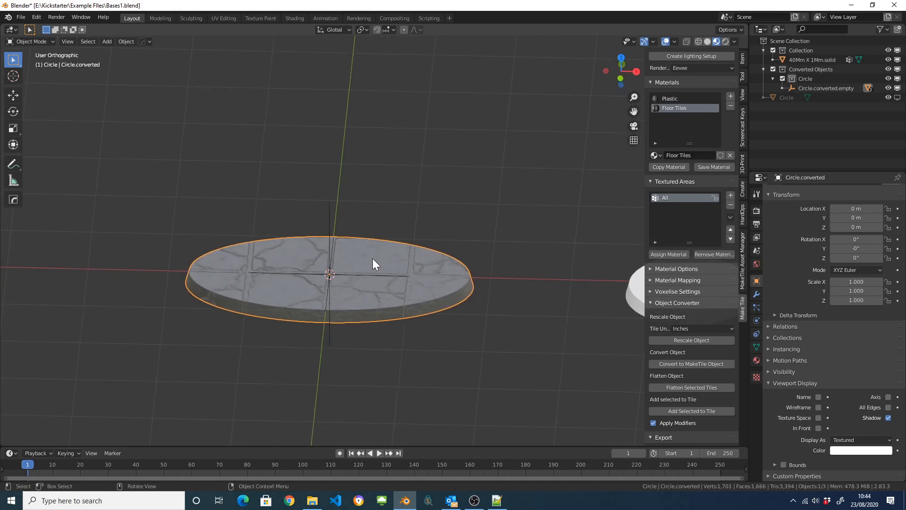
mouse_move(387, 273)
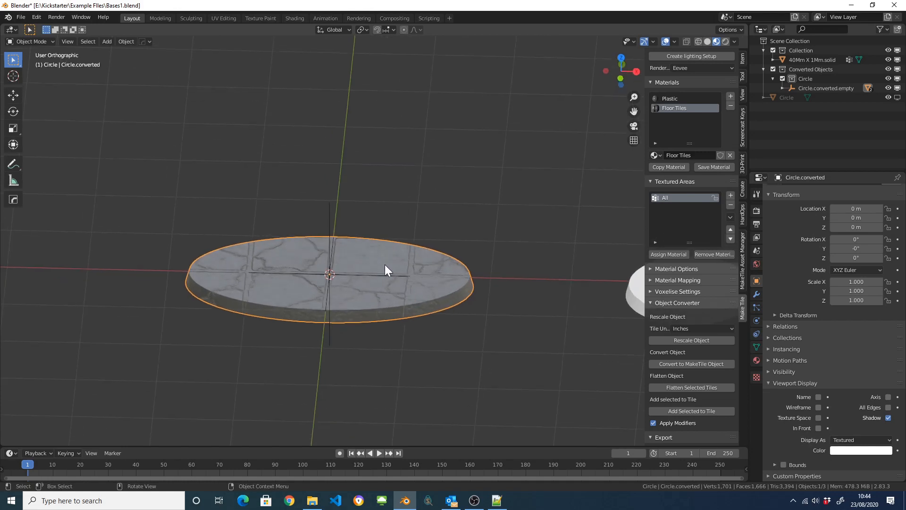
mouse_move(714, 255)
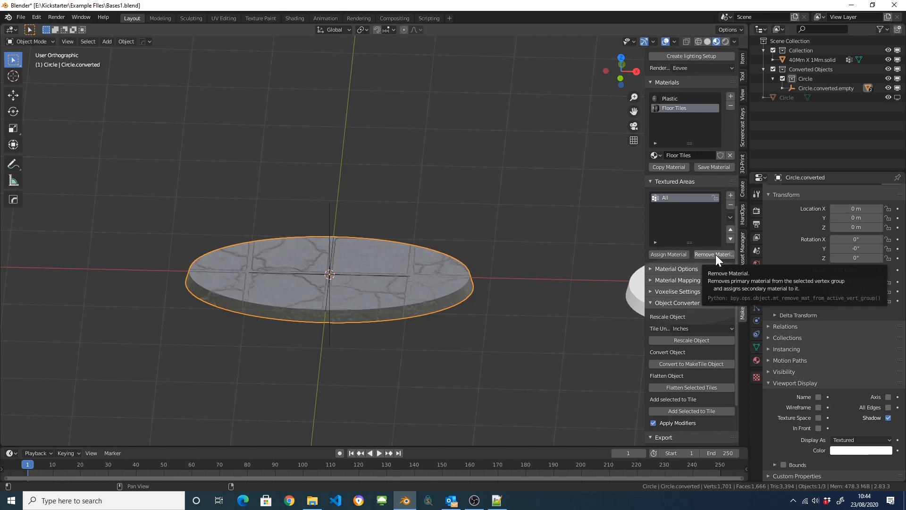
Remove the disc's material and add a textured area named Top for its upper faces
left_click(714, 255)
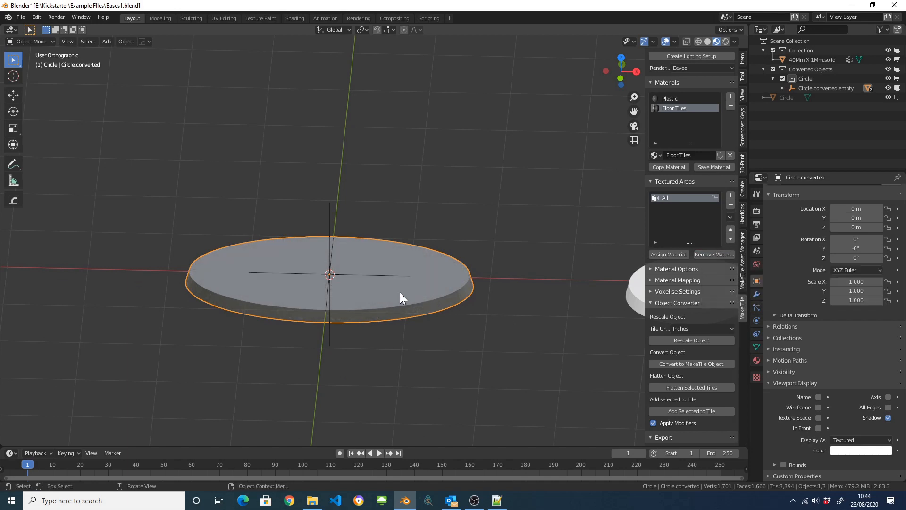
key("Tab")
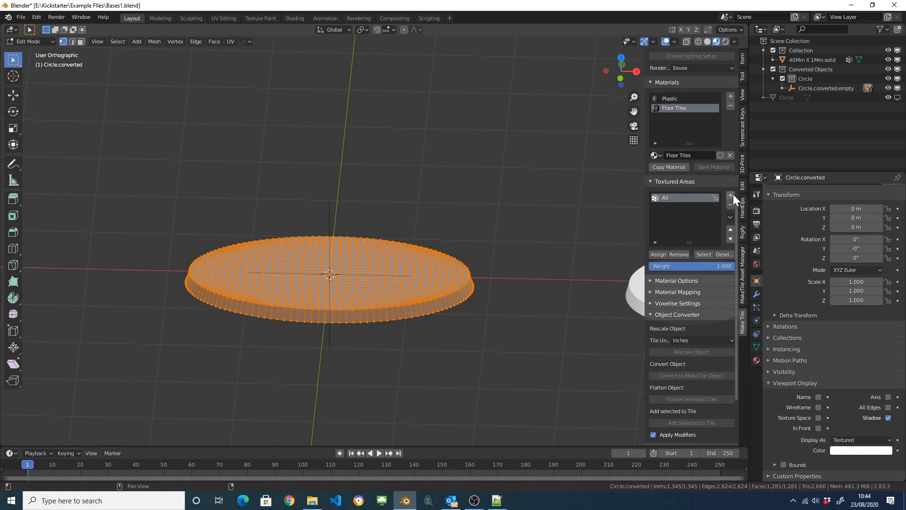
left_click(731, 195)
type("Top")
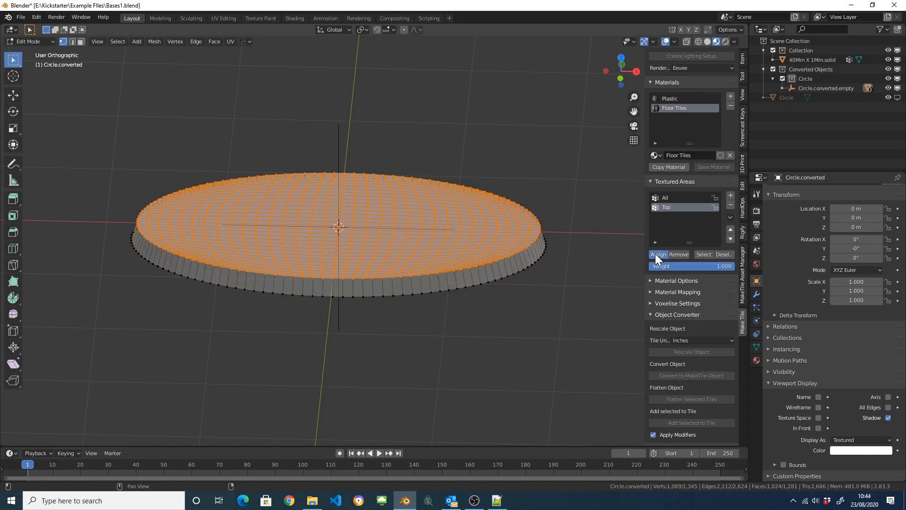
key("Tab")
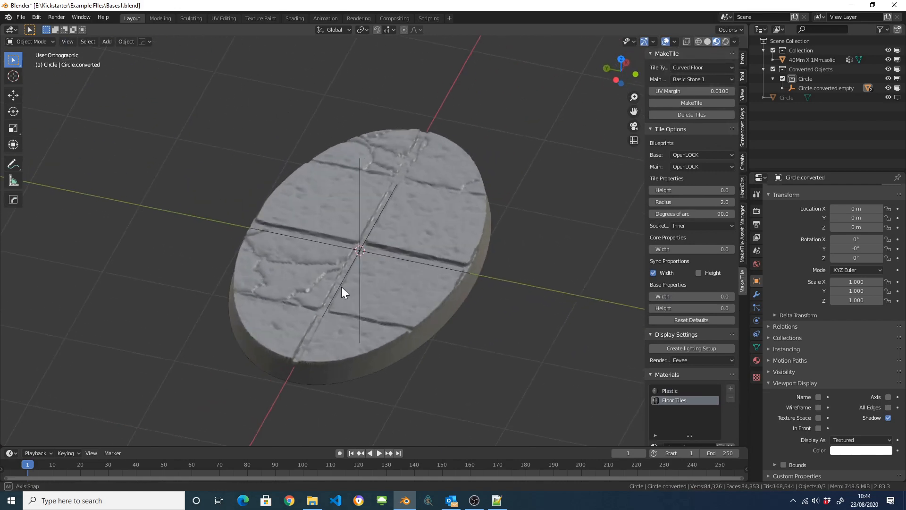
Raise the Subdivision viewport level and inspect the displaced floor tiles up close
left_click_drag(344, 291, 368, 205)
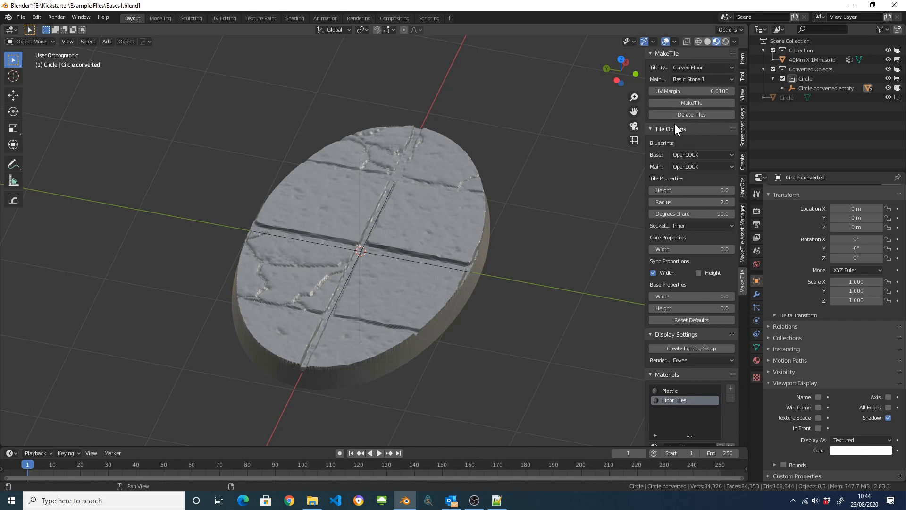
mouse_move(481, 144)
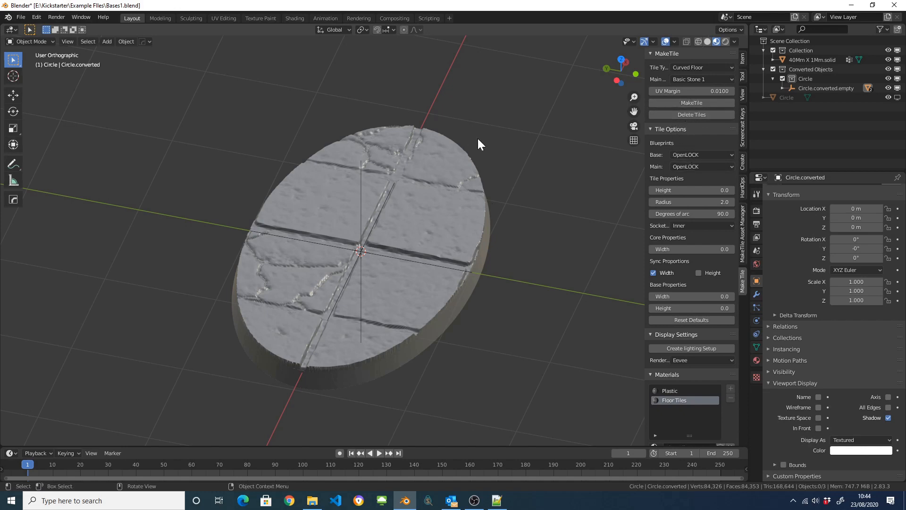
mouse_move(439, 204)
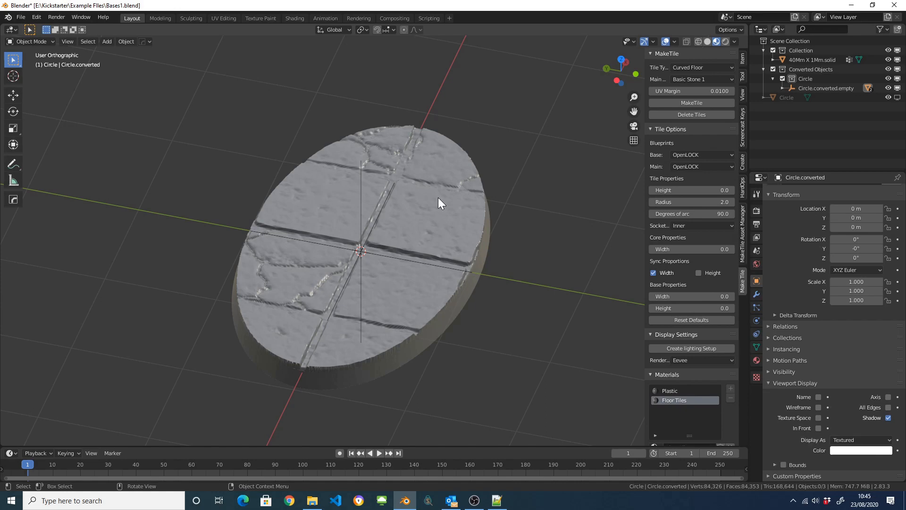
mouse_move(772, 300)
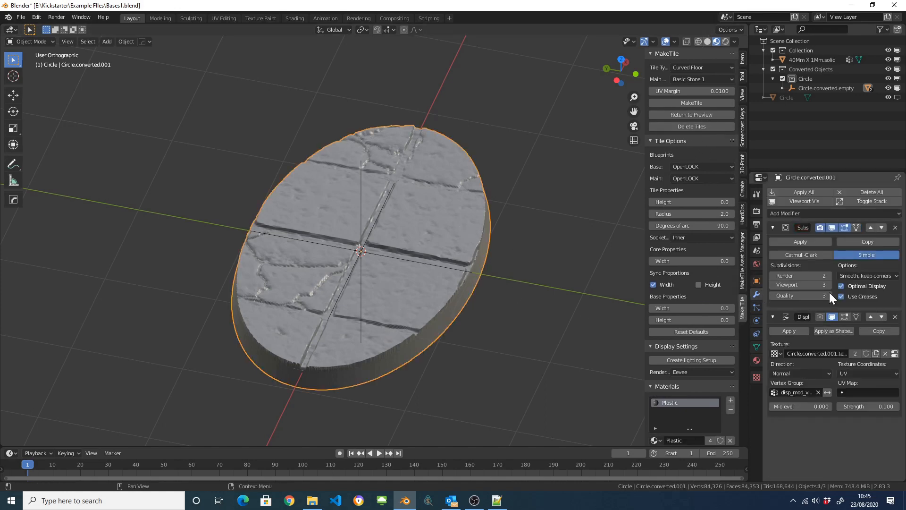
left_click(801, 285)
type("4")
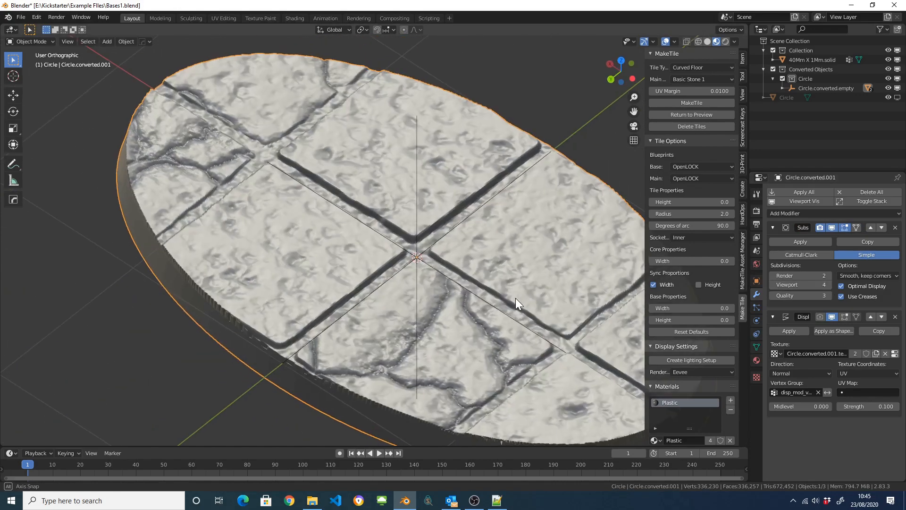
left_click_drag(517, 303, 586, 272)
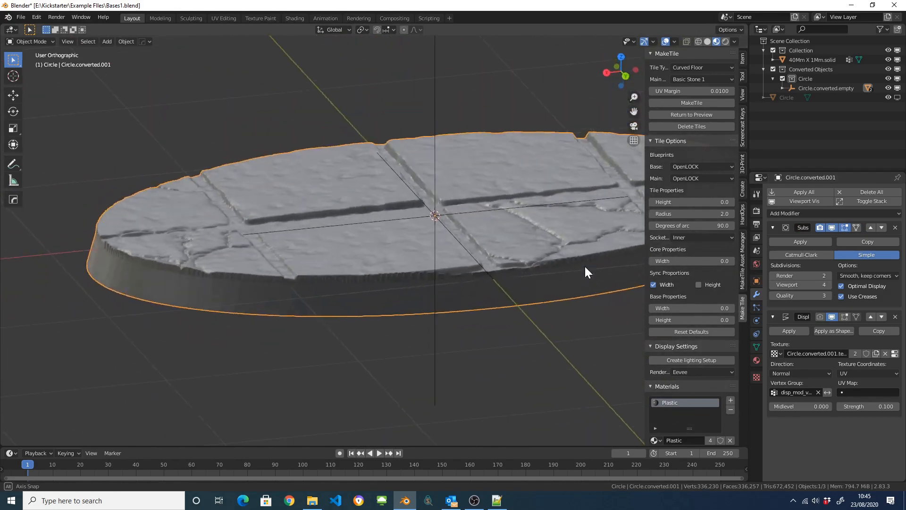
left_click_drag(587, 272, 396, 282)
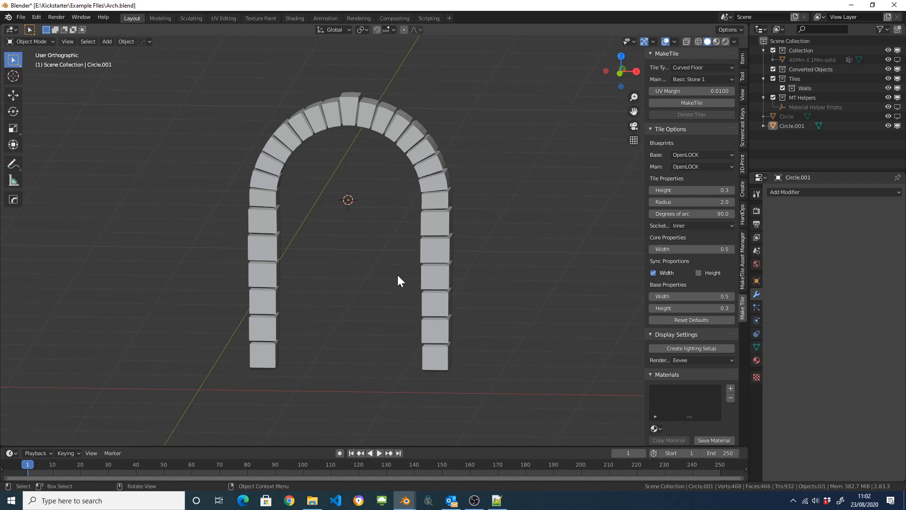
mouse_move(414, 283)
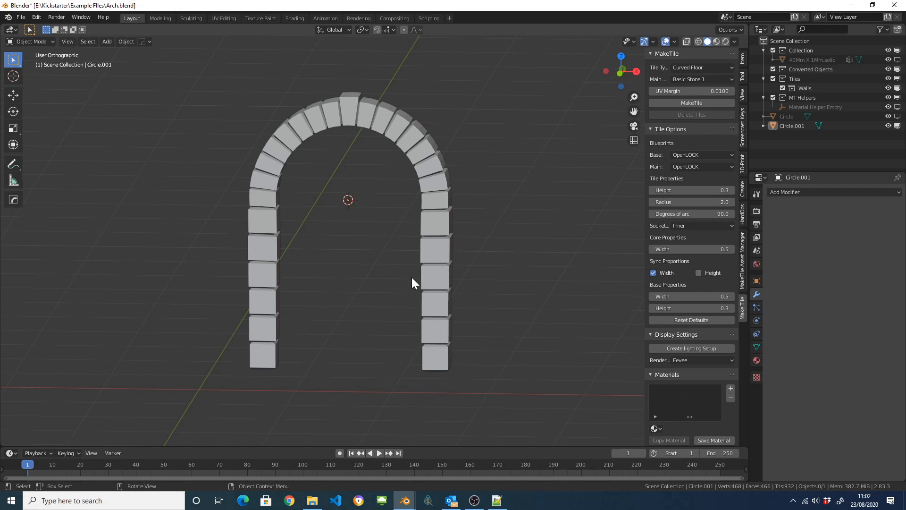
mouse_move(421, 253)
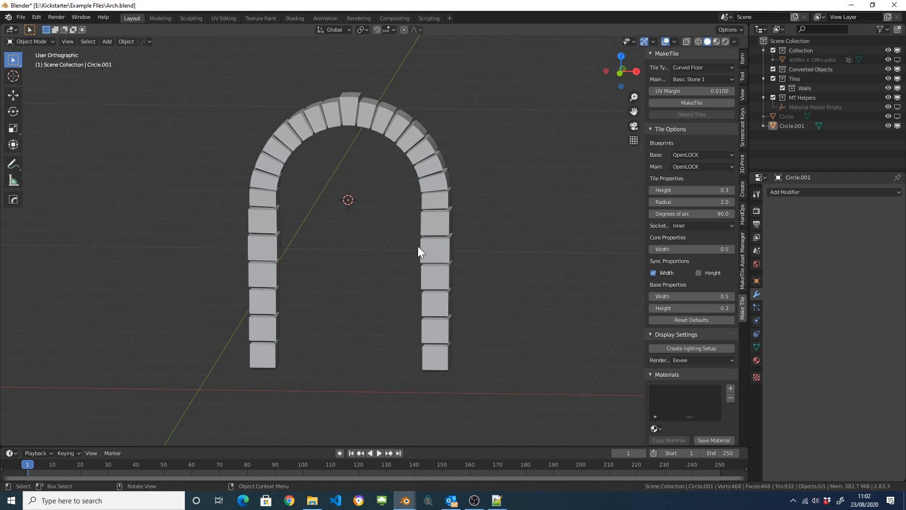
mouse_move(444, 260)
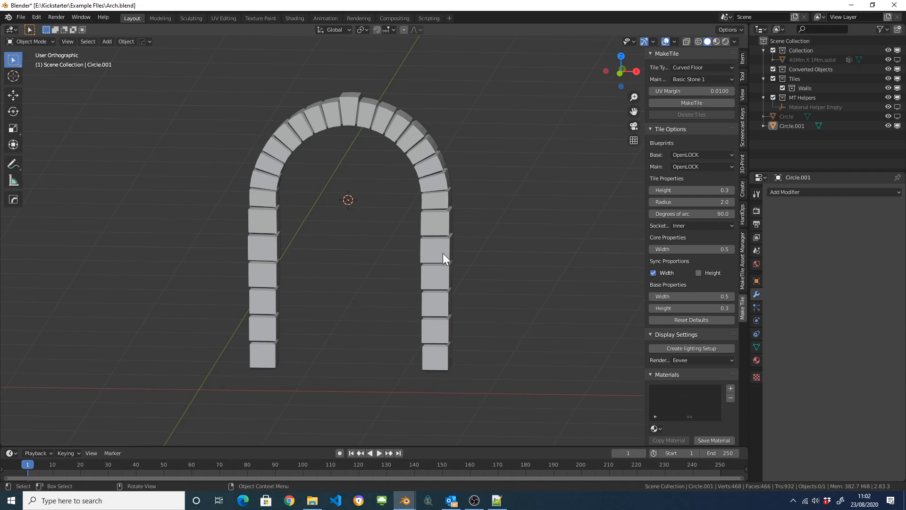
Convert the arch to a MakeTile object with Basic Stone 1, then MakeTile and Make 3D
left_click(436, 259)
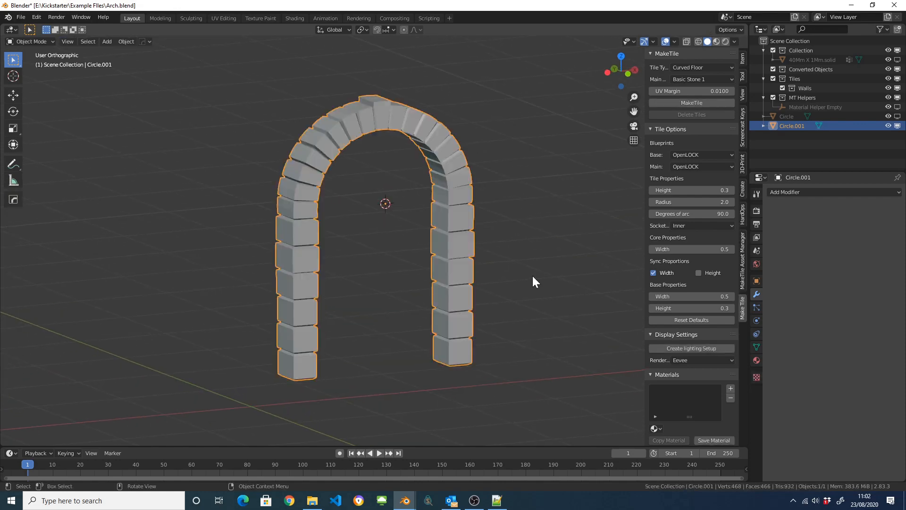
scroll("down", 3)
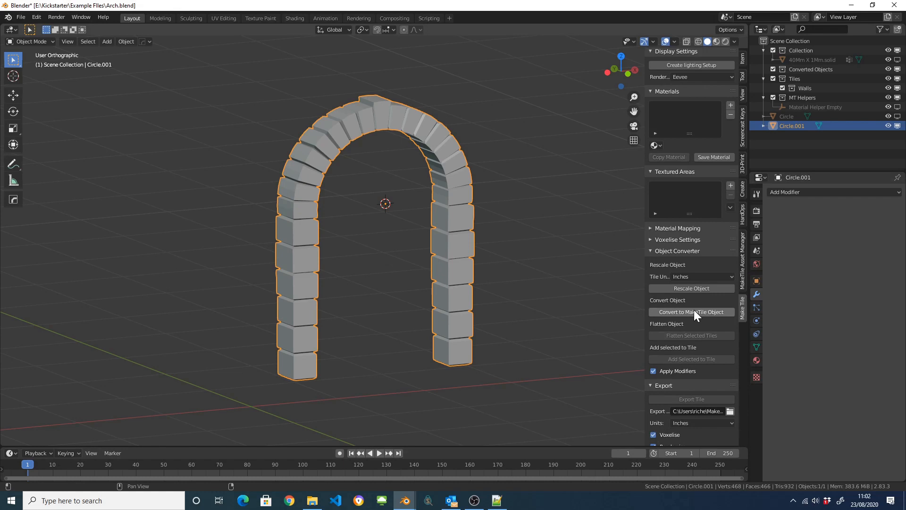
left_click(691, 311)
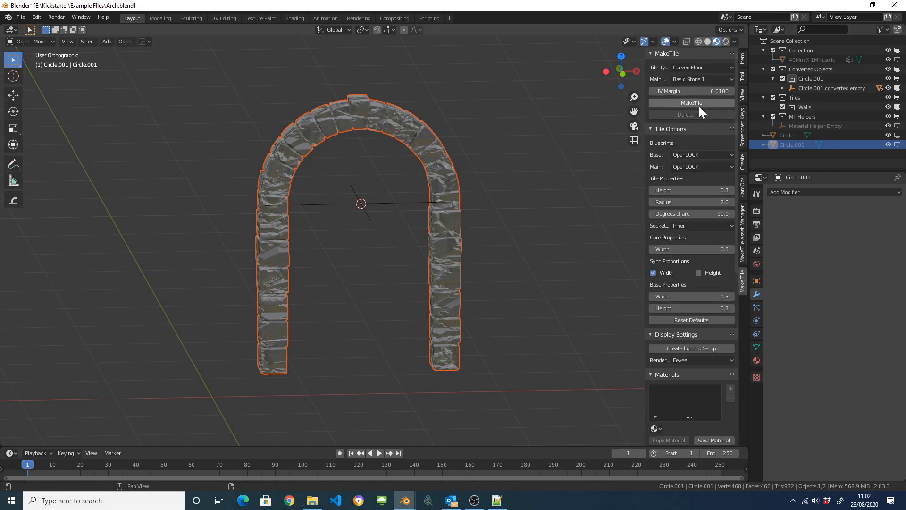
left_click(691, 103)
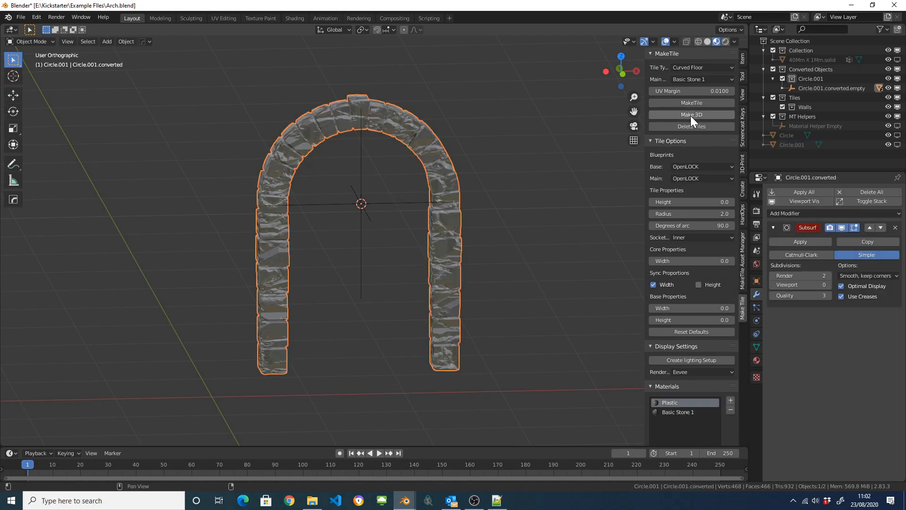
left_click(692, 114)
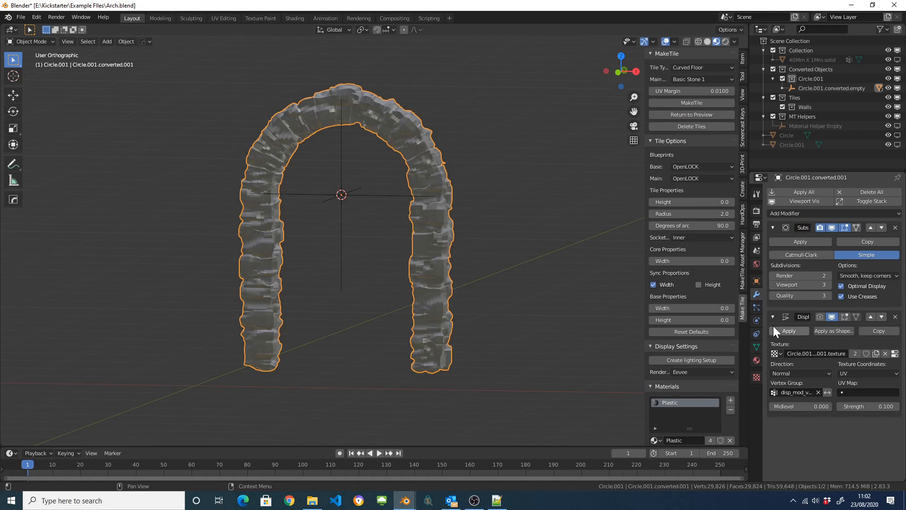
Set the arch's Displacement Strength to 0.03 and orbit to inspect the blocks
left_click(824, 285)
type("5")
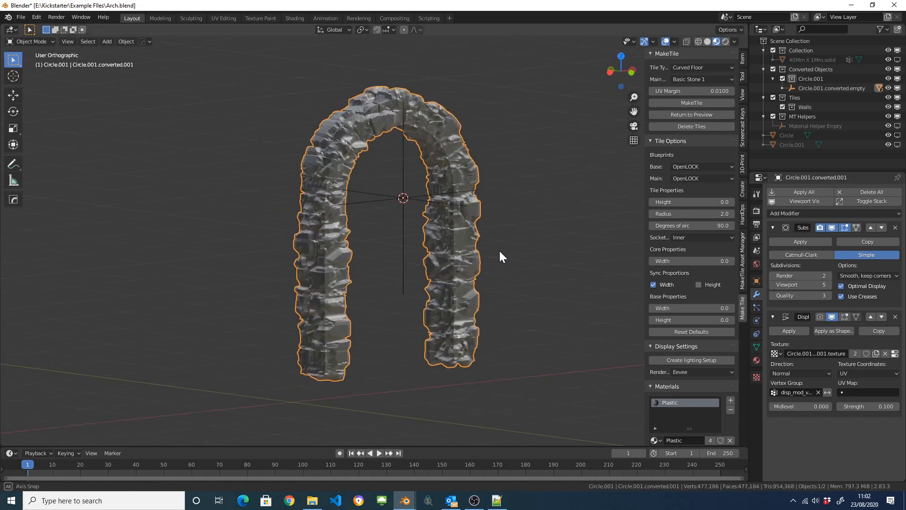
left_click_drag(501, 256, 354, 178)
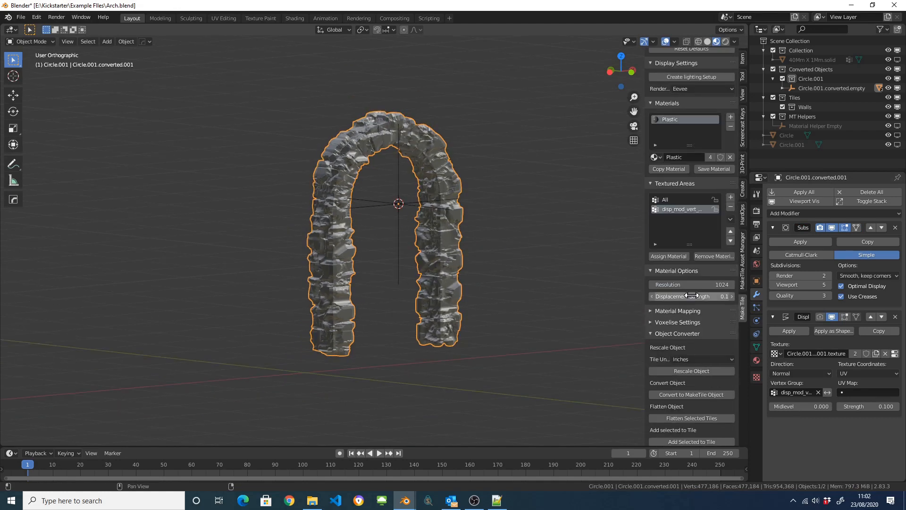
left_click(692, 296)
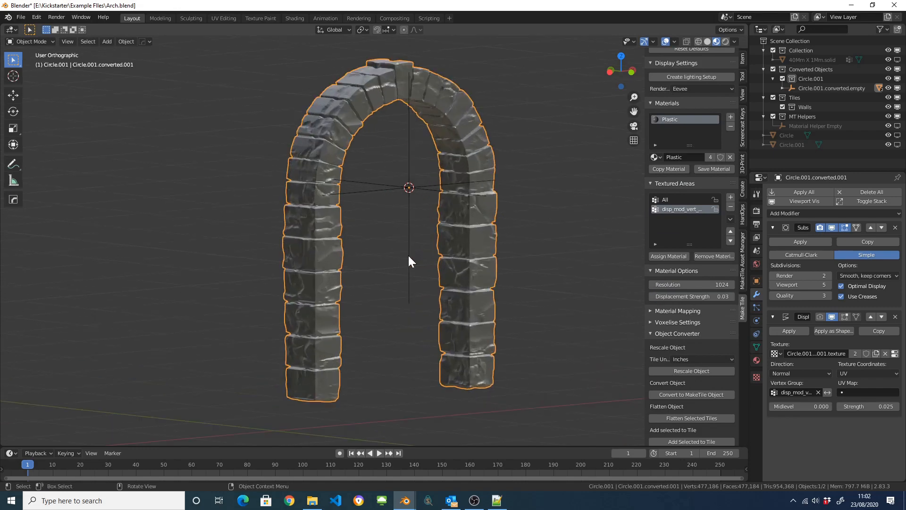
left_click_drag(410, 261, 431, 167)
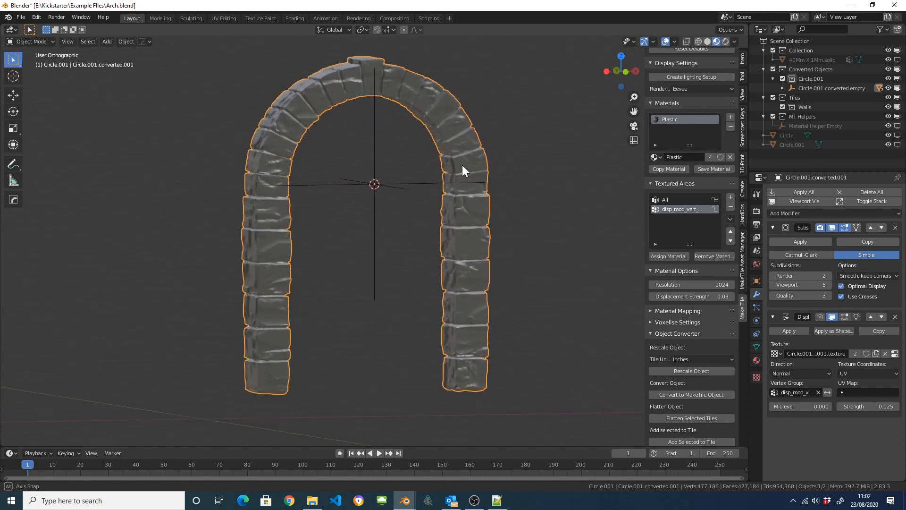
left_click_drag(462, 170, 416, 167)
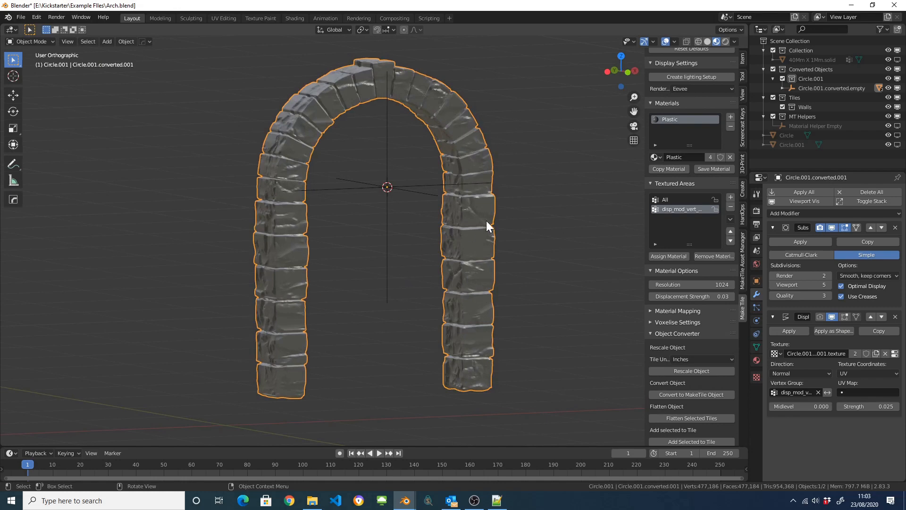
mouse_move(469, 313)
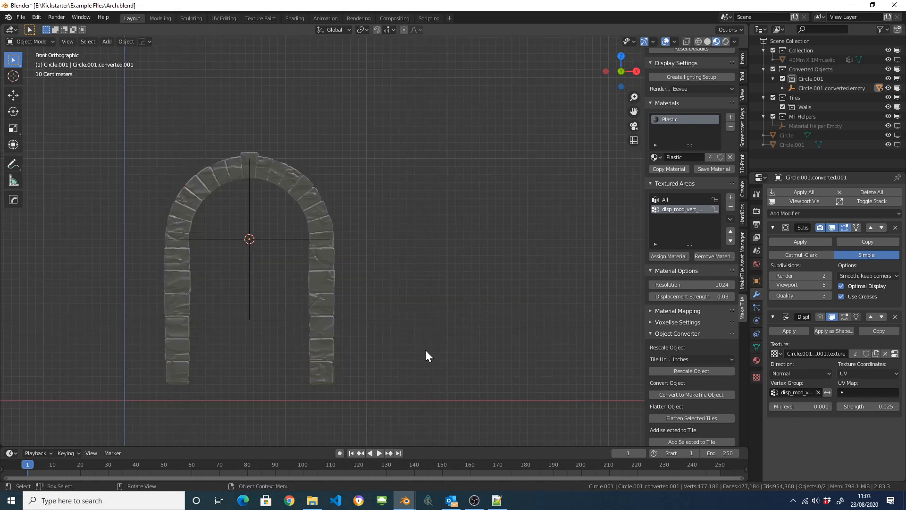
Add a cube right of the arch and shape it into a thin, subdivided slab
left_click(107, 41)
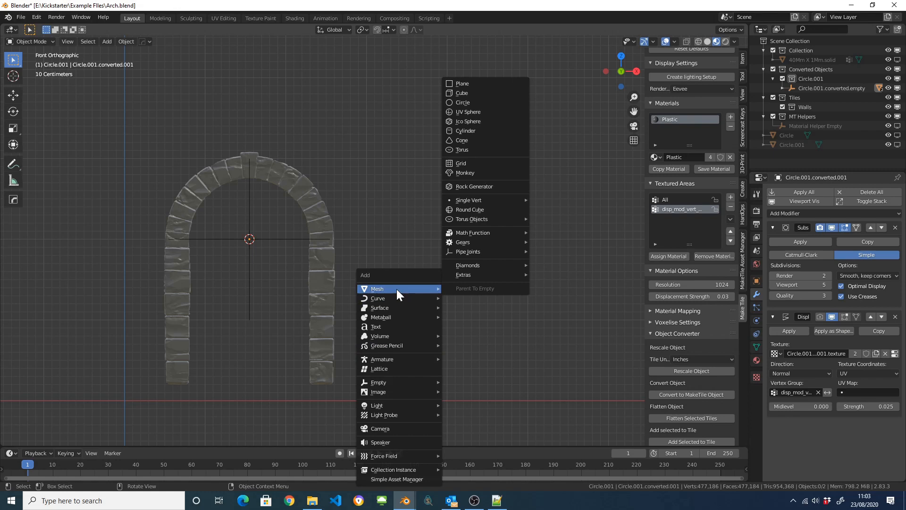
left_click(461, 93)
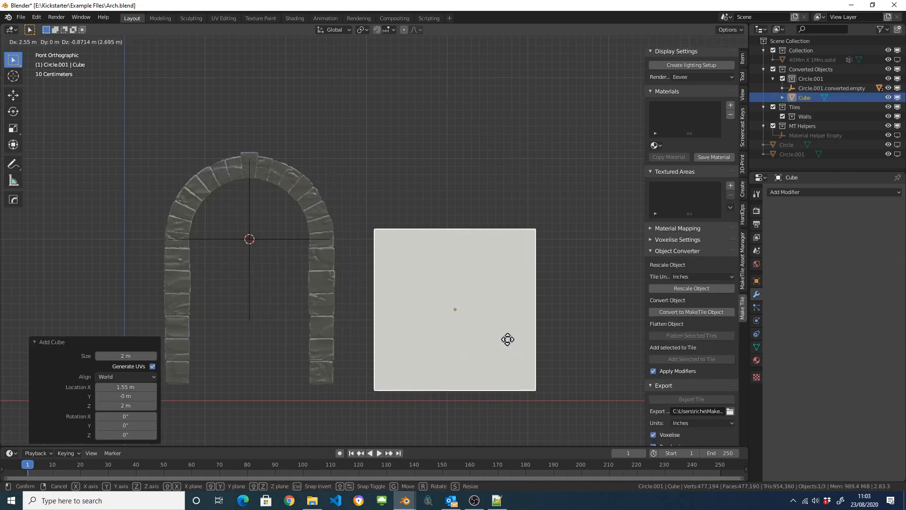
key("Tab")
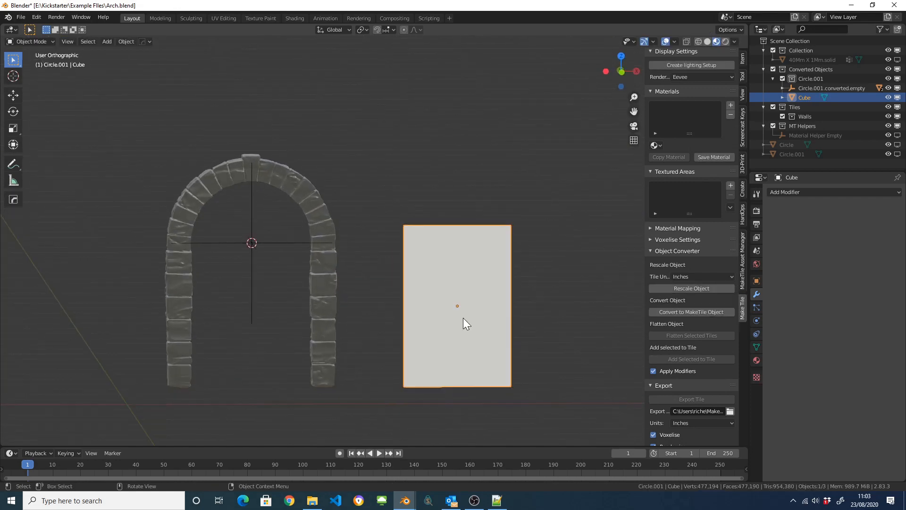
key("Tab")
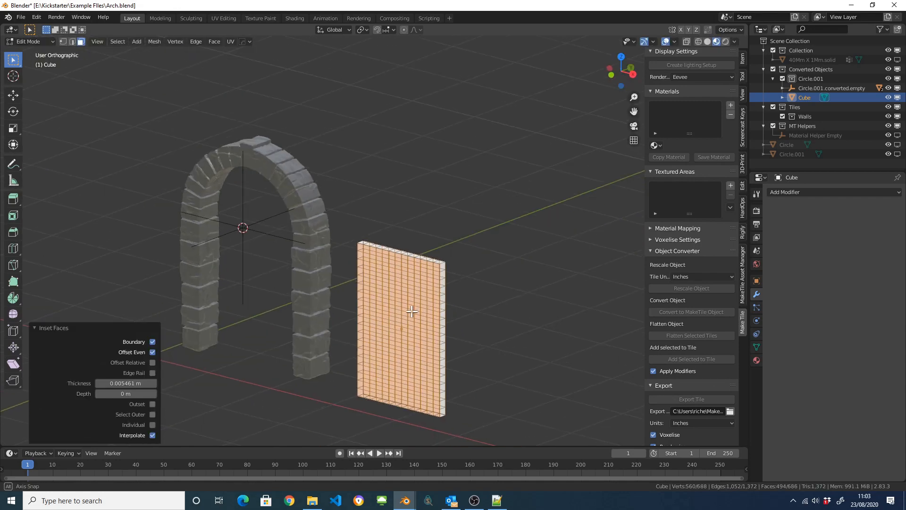
key("Tab")
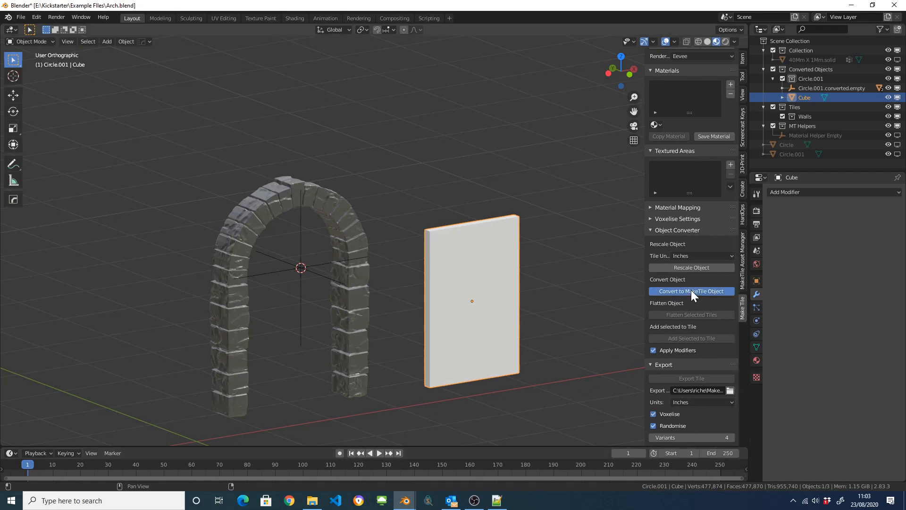
Convert the door slab to MakeTile and set its Sides material to Custom Image
left_click(692, 290)
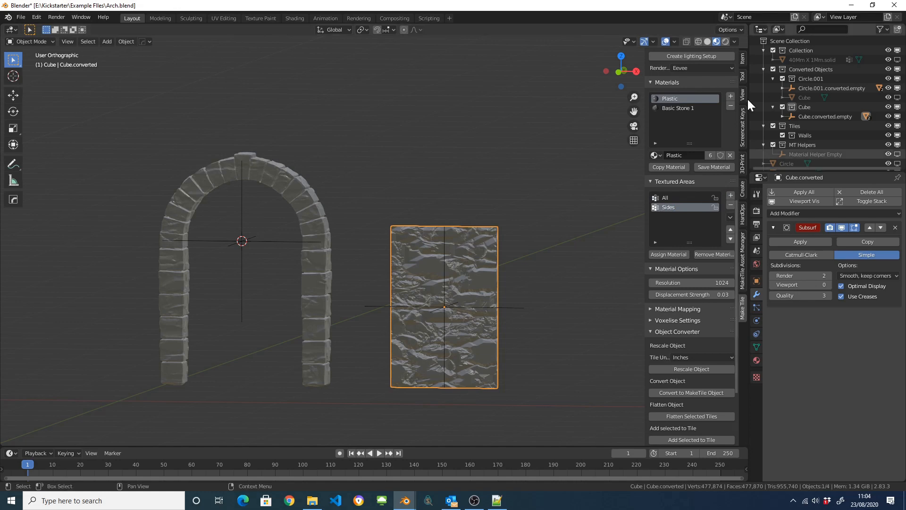
left_click(665, 198)
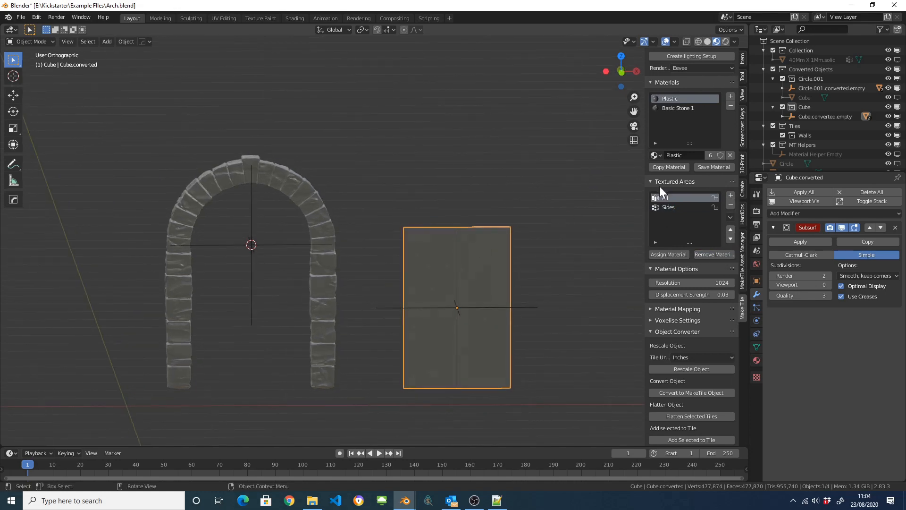
key("Tab")
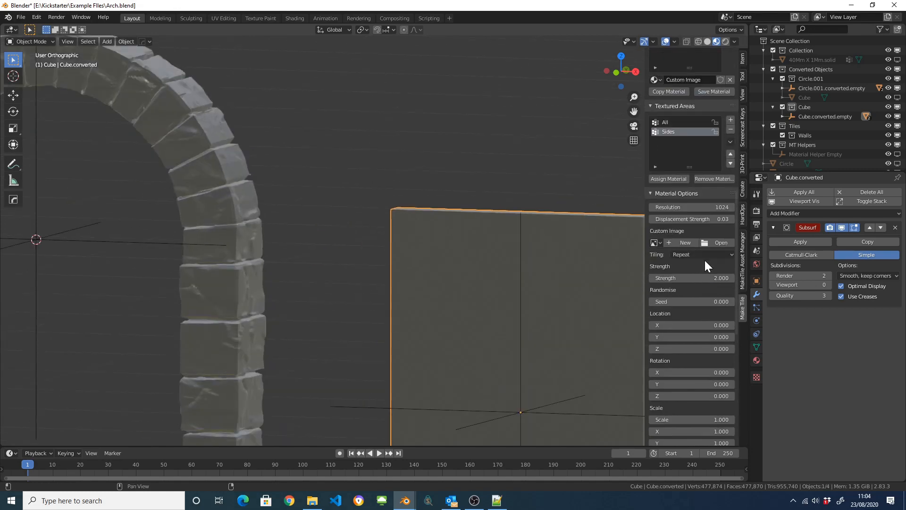
Load Planks021_2K_Displacement.jpg from the Textures folder as the door's custom image
left_click(720, 242)
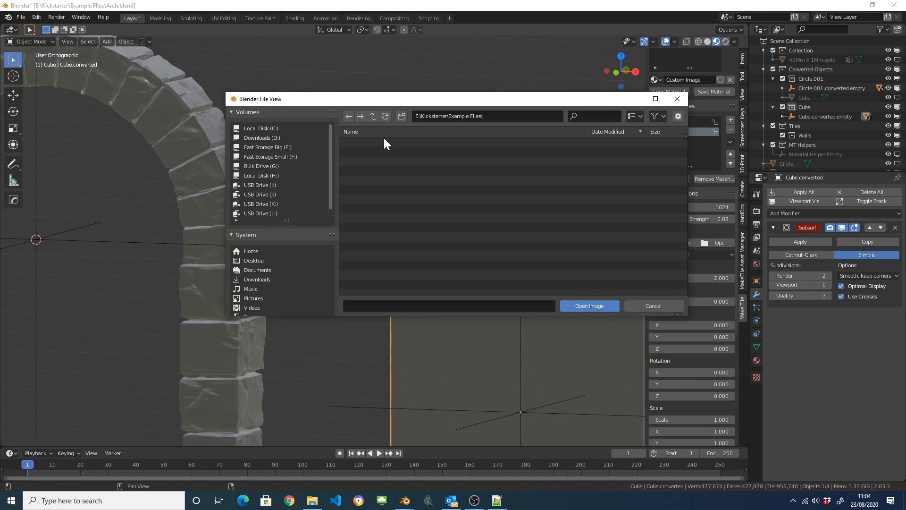
scroll("down", 3)
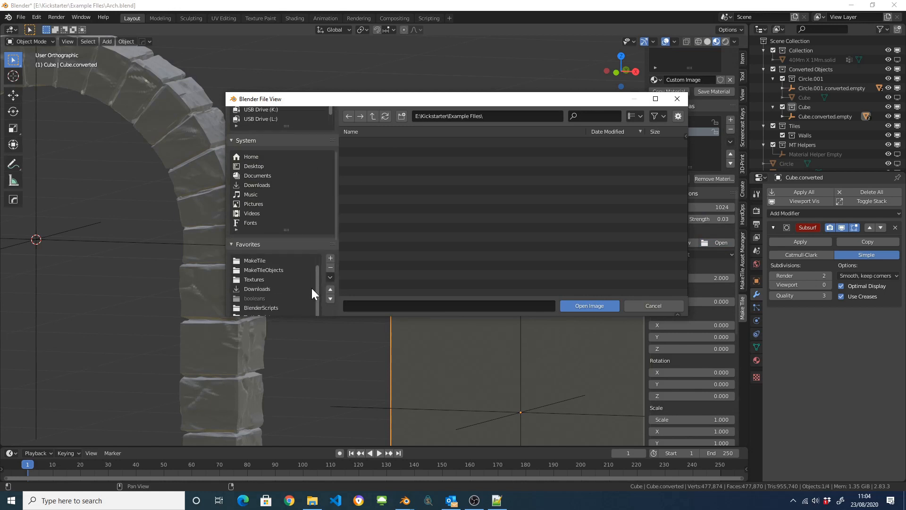
left_click(254, 279)
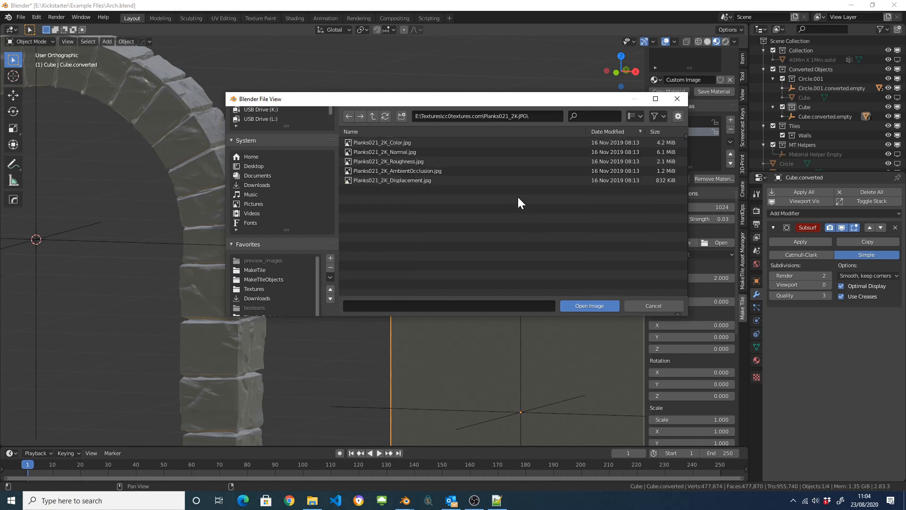
left_click(632, 116)
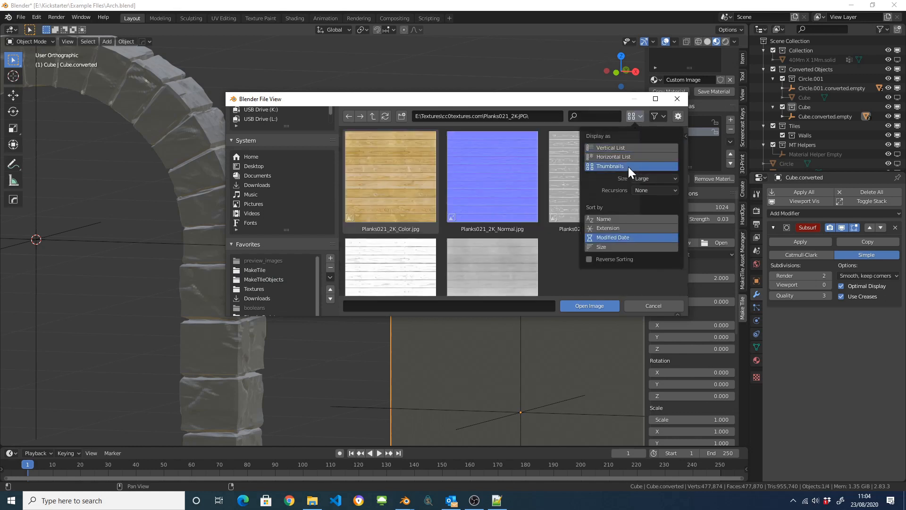
left_click(493, 234)
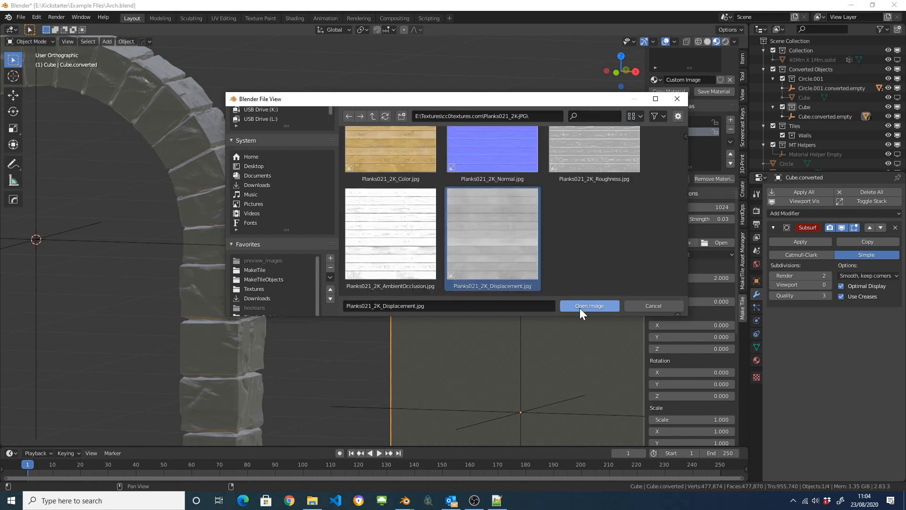
left_click(589, 306)
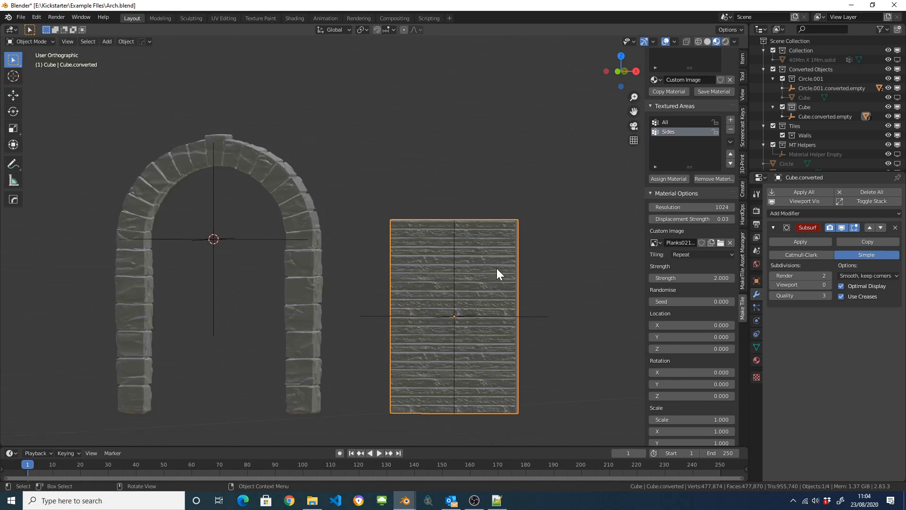
mouse_move(645, 270)
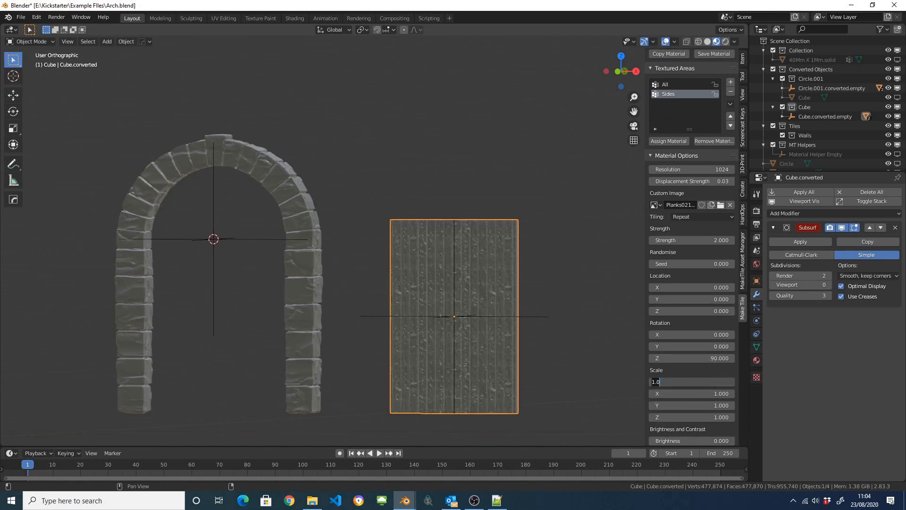
Set the plank texture's Scale to 0.3 and Rotation Z to 90
type("0.300")
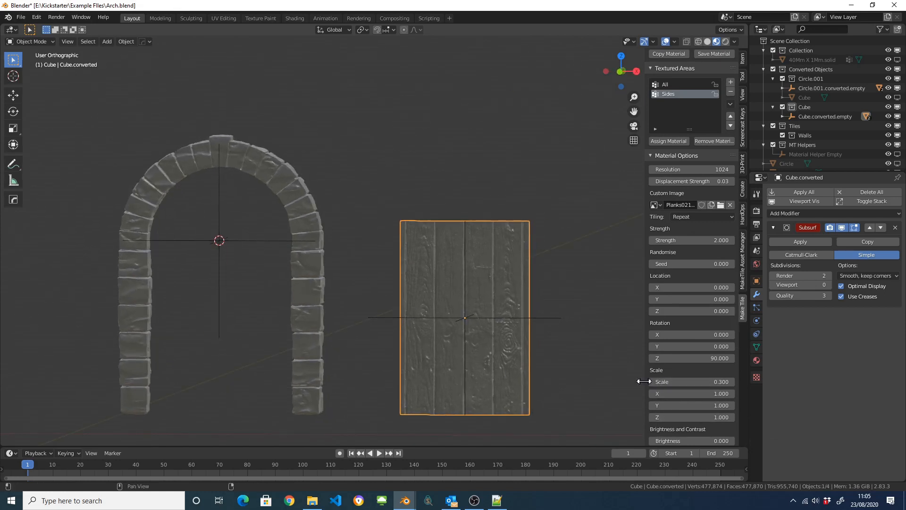
left_click_drag(641, 381, 728, 381)
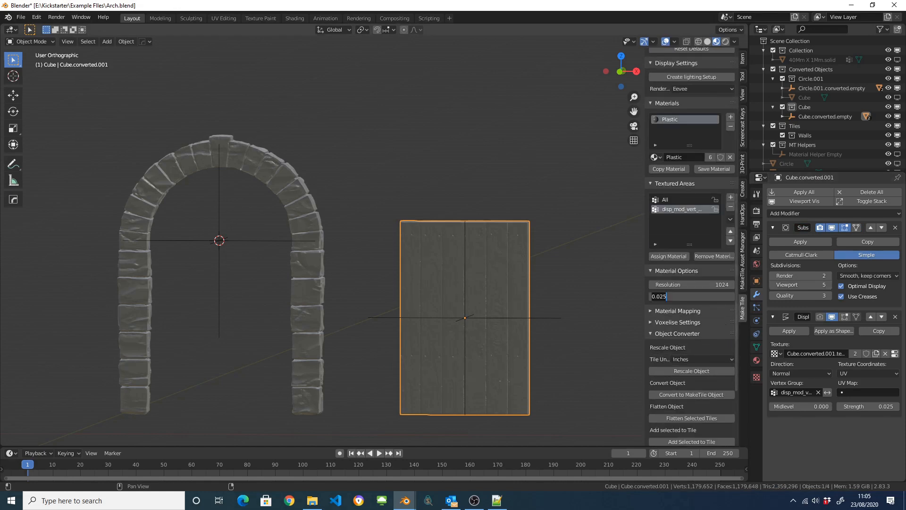
Make the door 3D with Displace strength 0.05 and orbit to inspect the grooves
type("0.05")
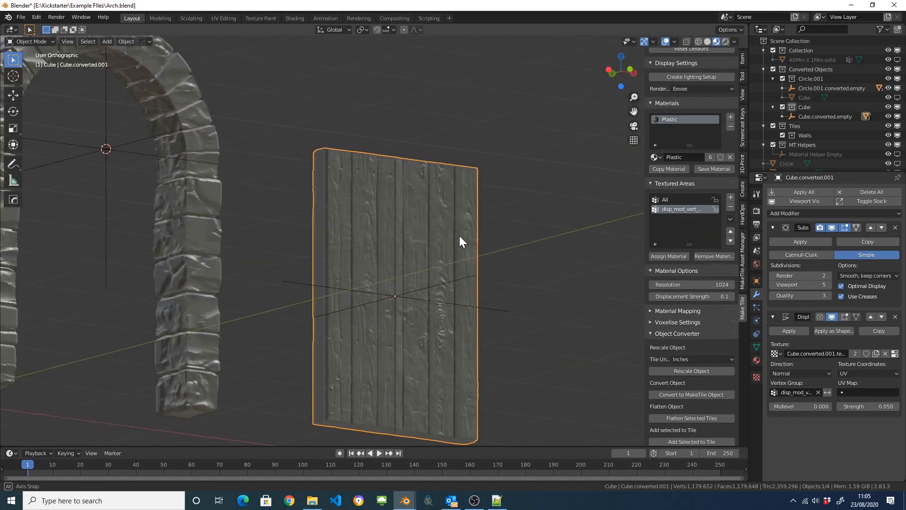
left_click_drag(462, 241, 469, 266)
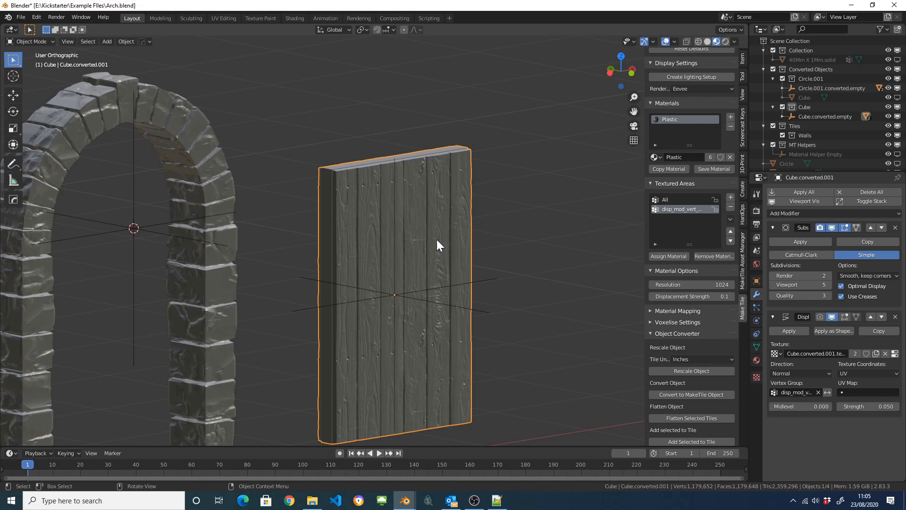
mouse_move(464, 223)
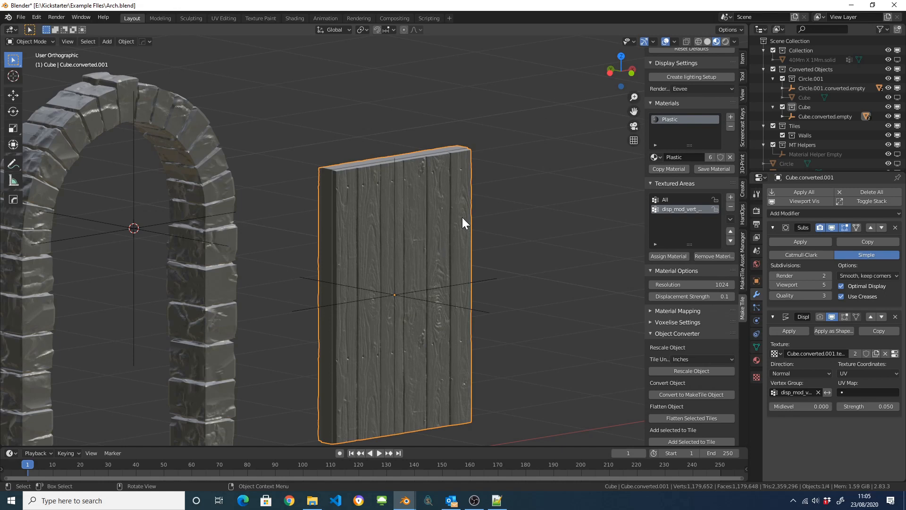